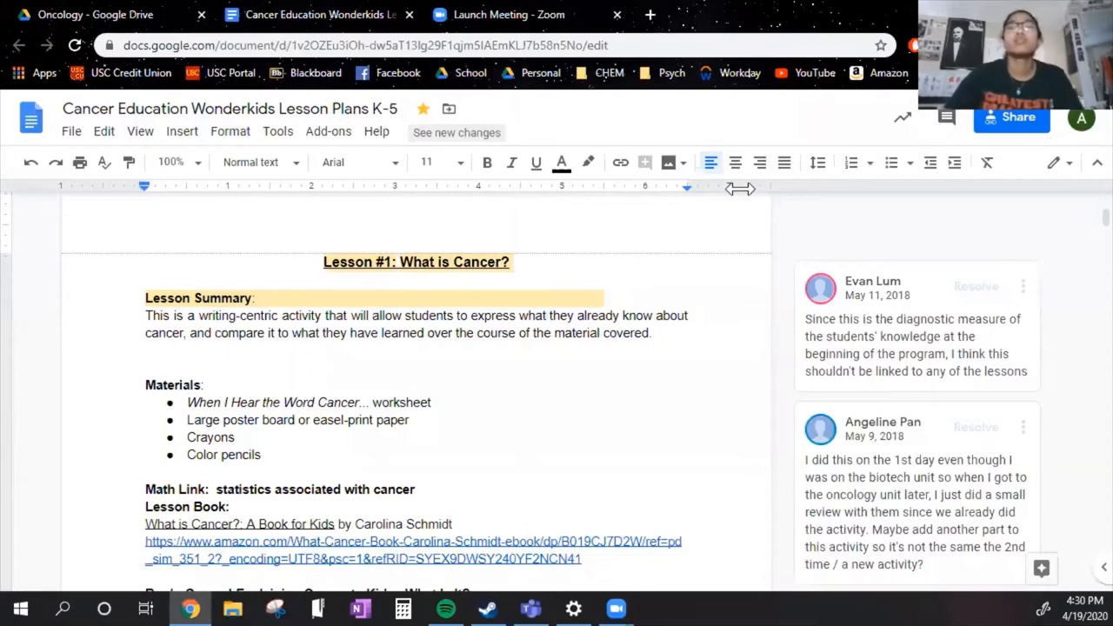
mouse_move(707, 259)
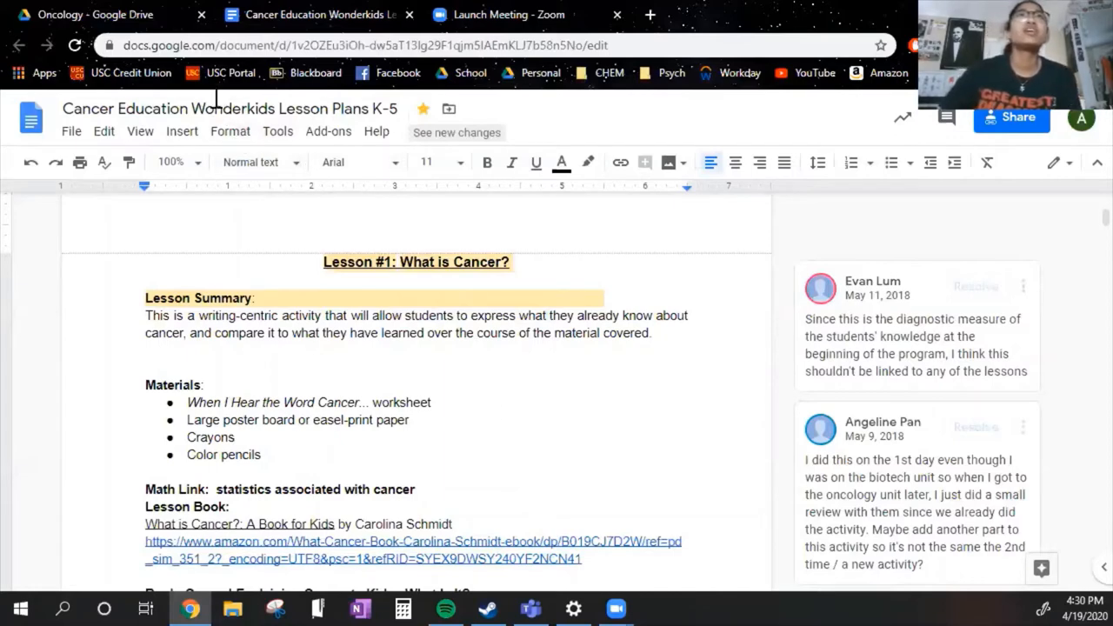
mouse_move(519, 372)
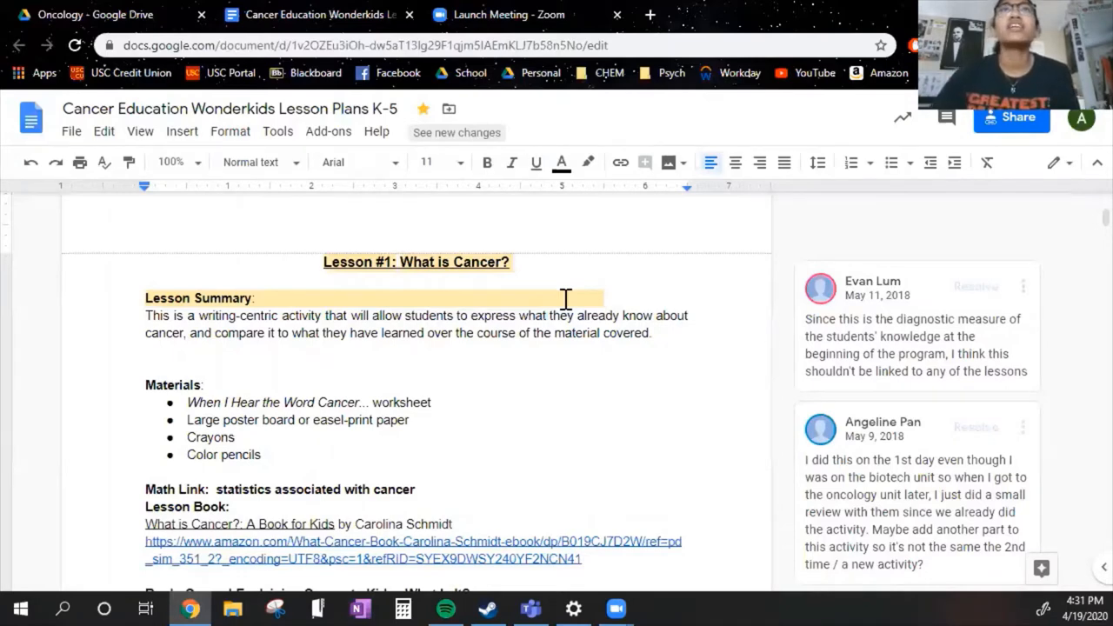
mouse_move(583, 422)
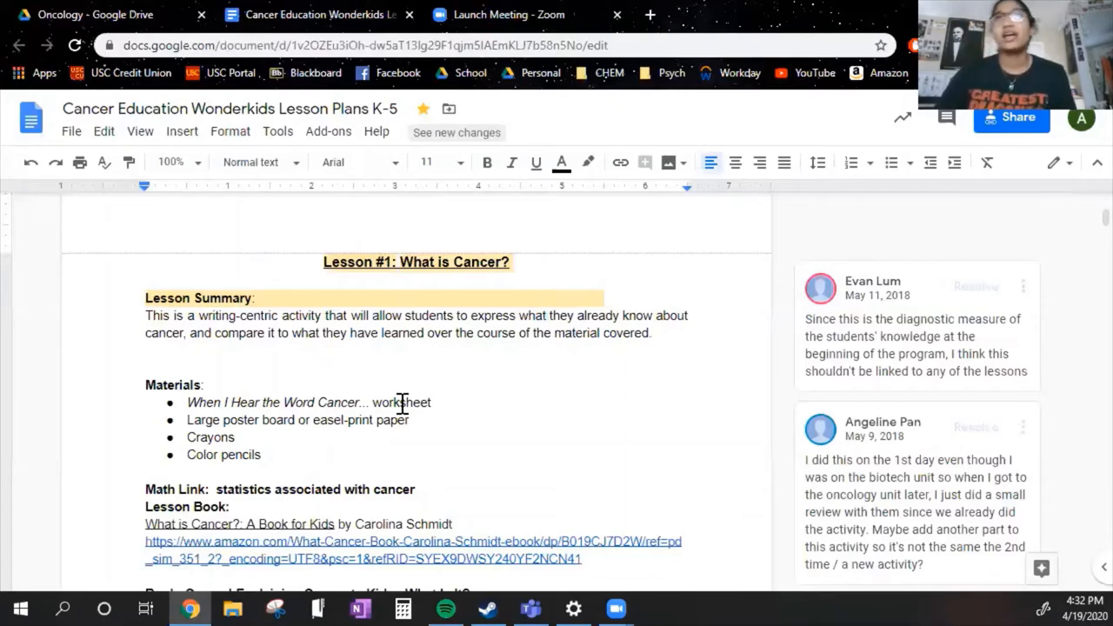
mouse_move(450, 453)
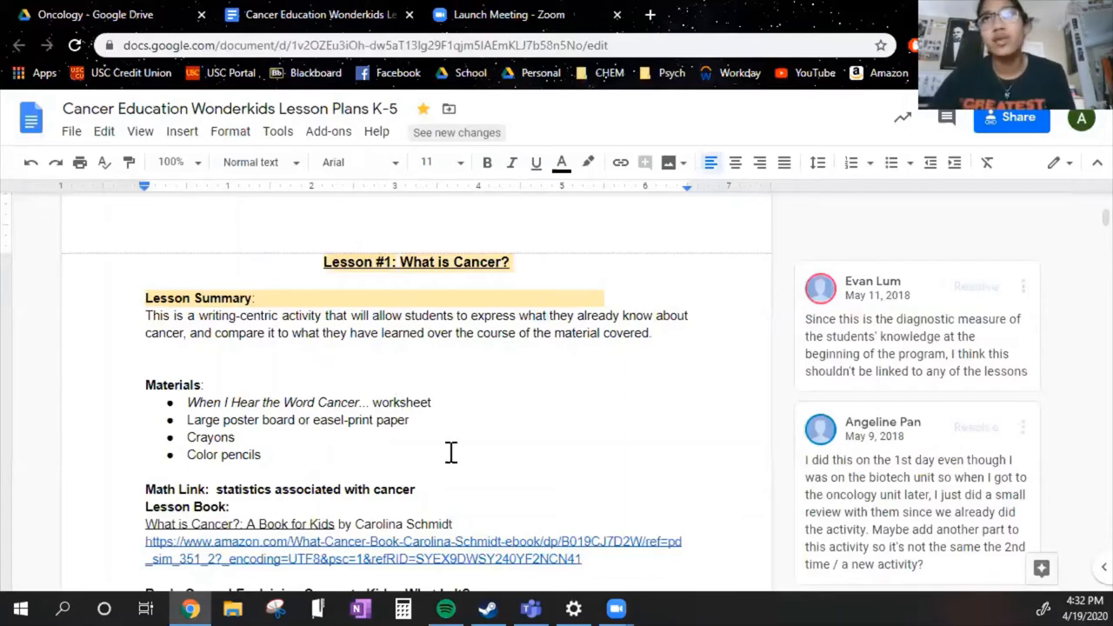
mouse_move(433, 409)
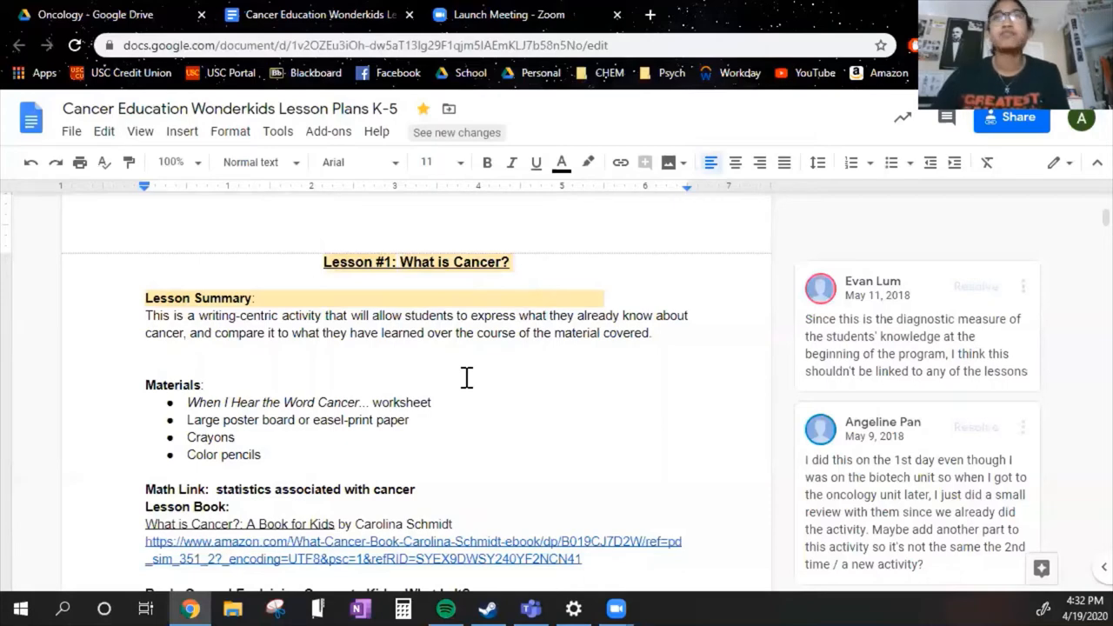
mouse_move(467, 263)
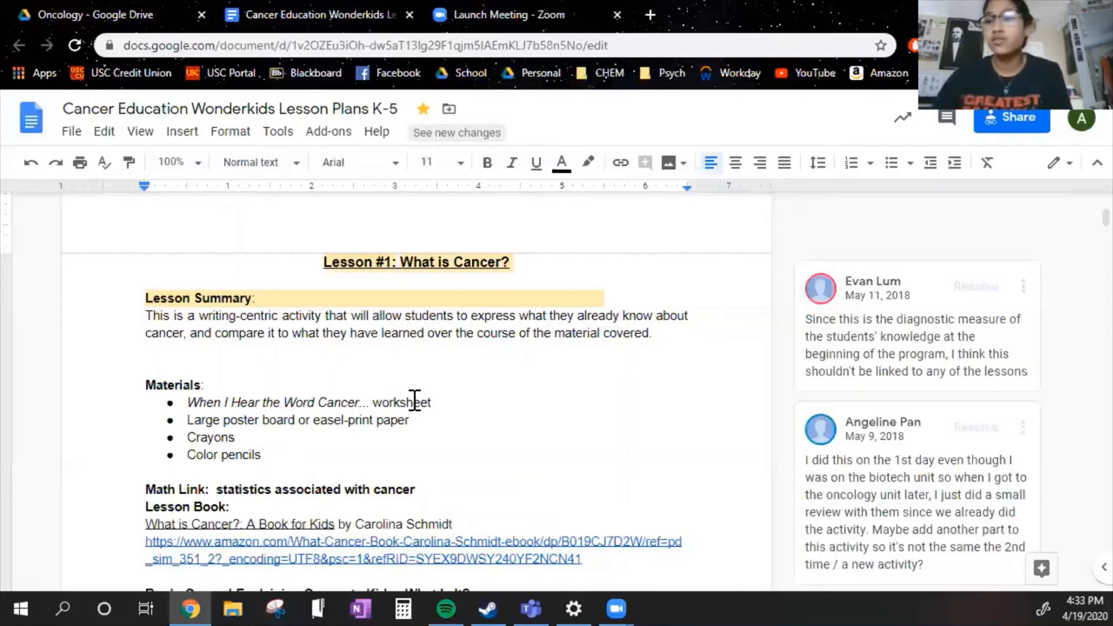
mouse_move(454, 369)
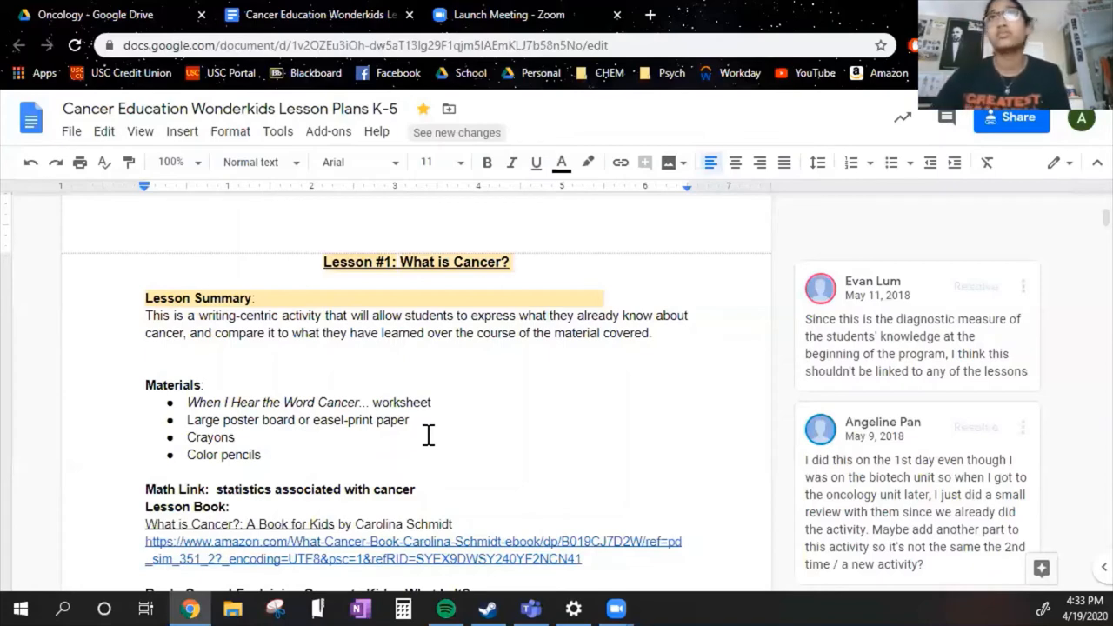
mouse_move(421, 329)
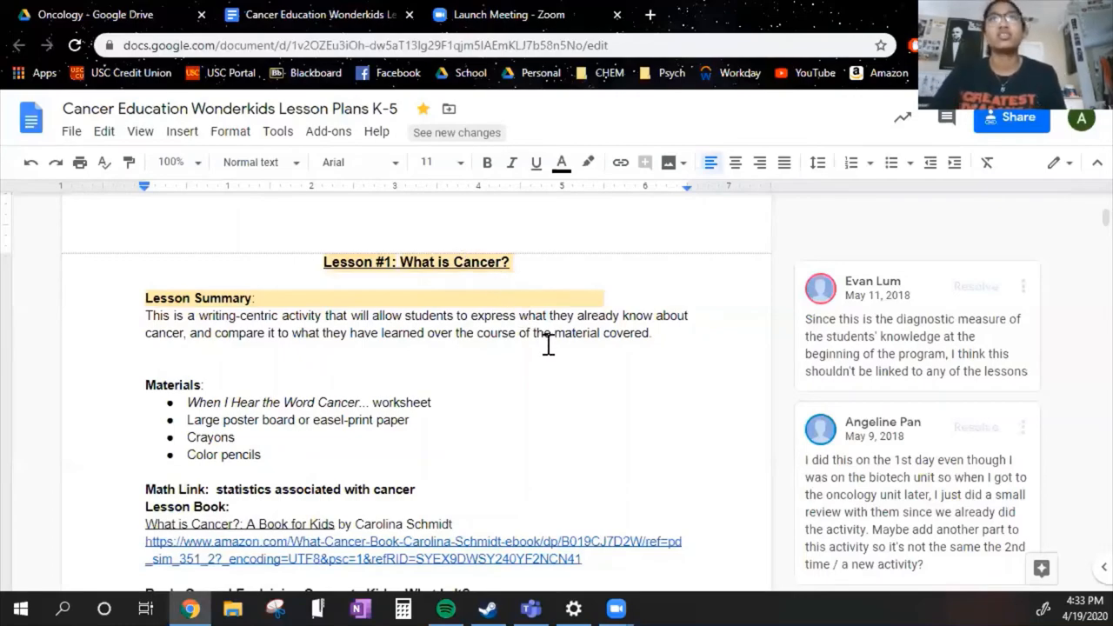
Scroll the lesson plan down to the Procedure section and its side comments
scroll("down", 3)
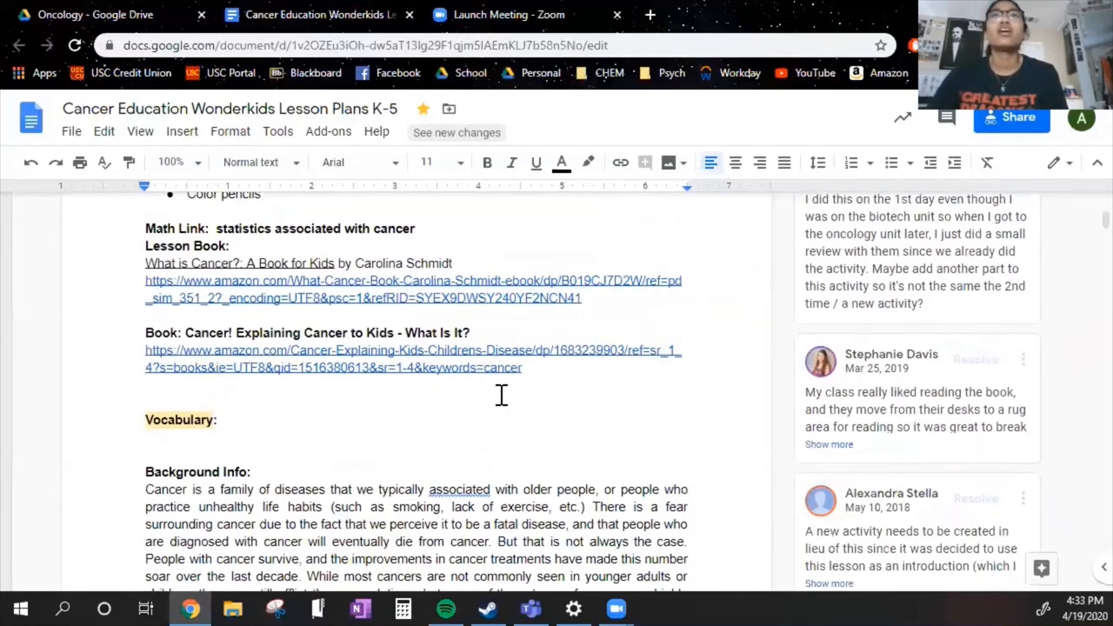
scroll("down", 3)
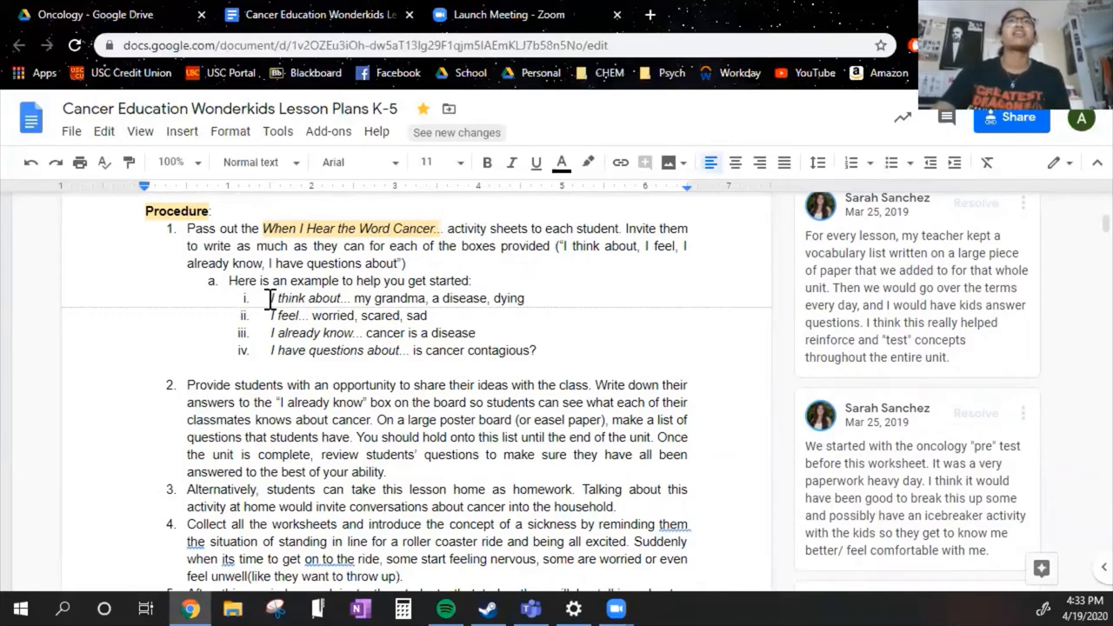
mouse_move(383, 306)
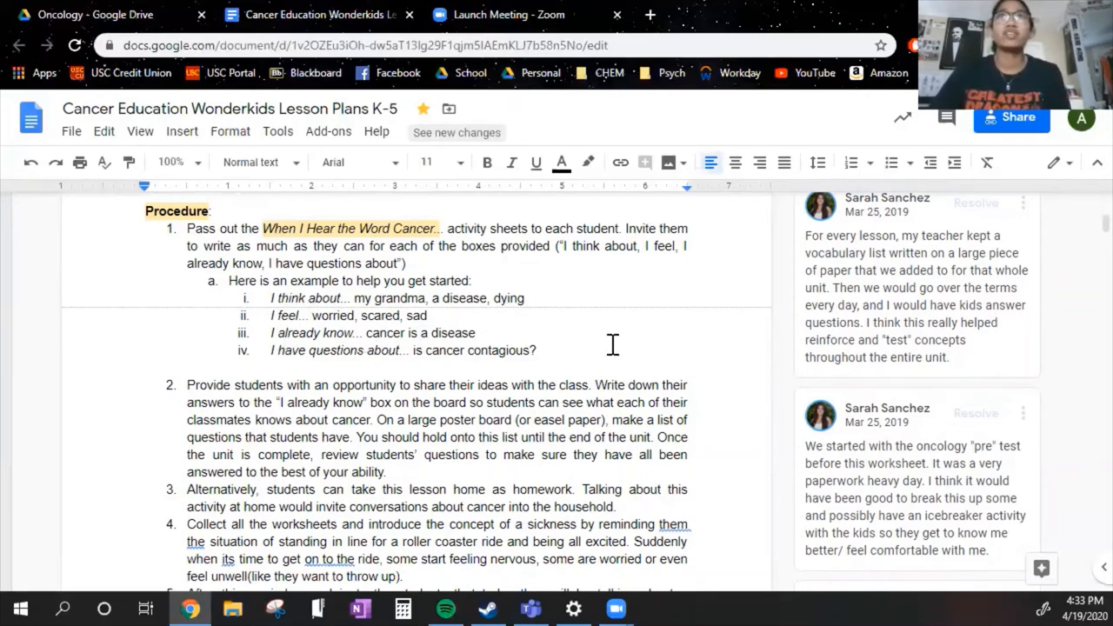
mouse_move(522, 313)
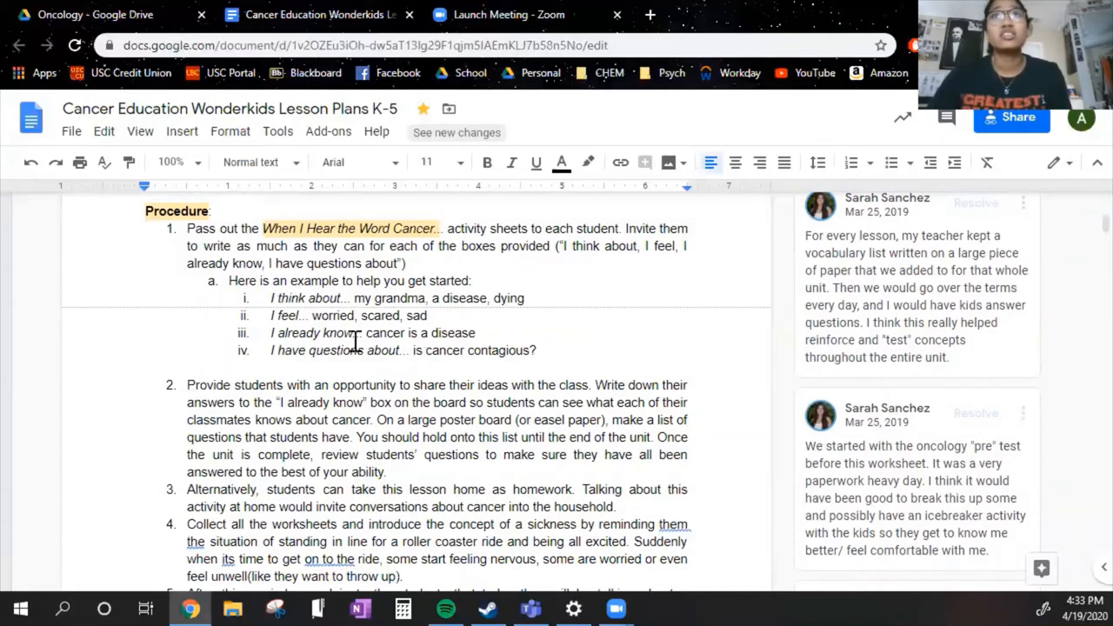
mouse_move(443, 292)
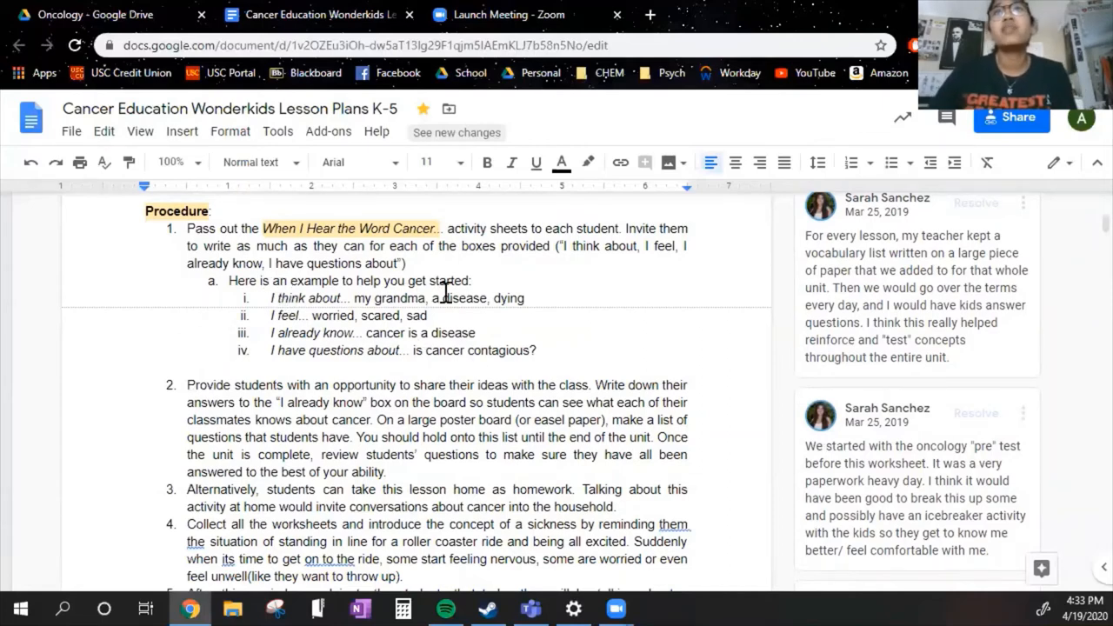
mouse_move(503, 297)
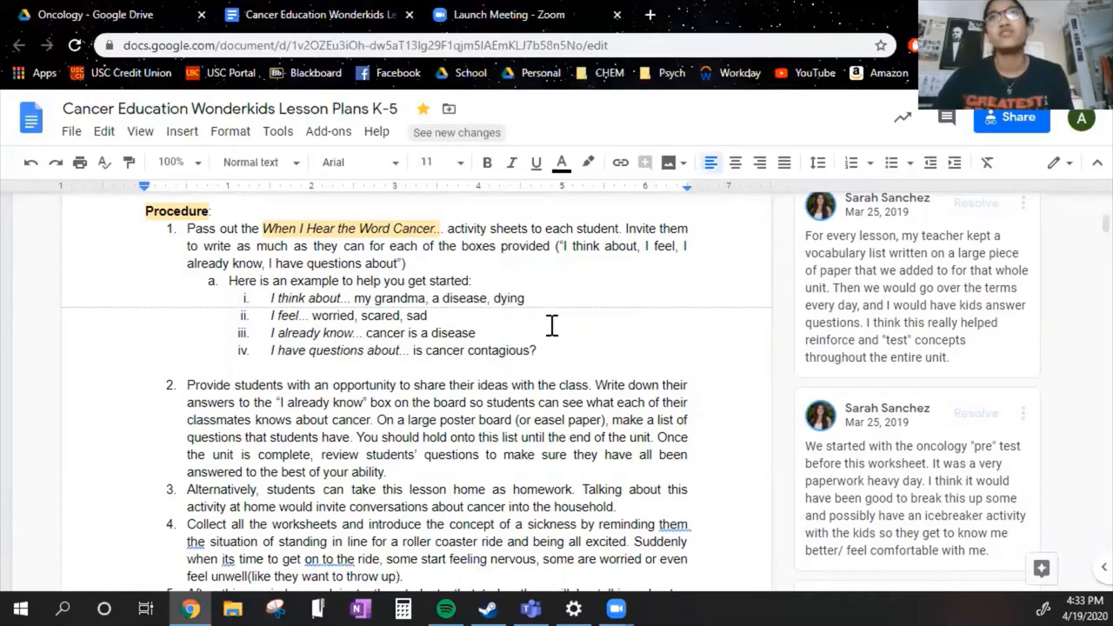
mouse_move(523, 332)
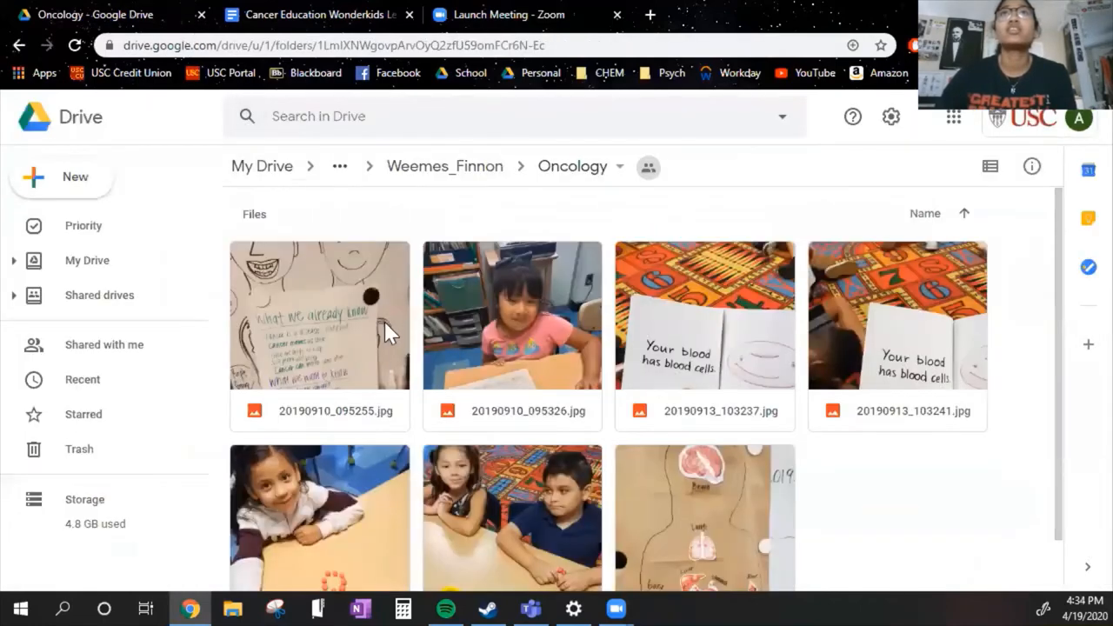
Preview the 20190913_103237.jpg photo of the 'Your blood has blood cells' card
double_click(704, 314)
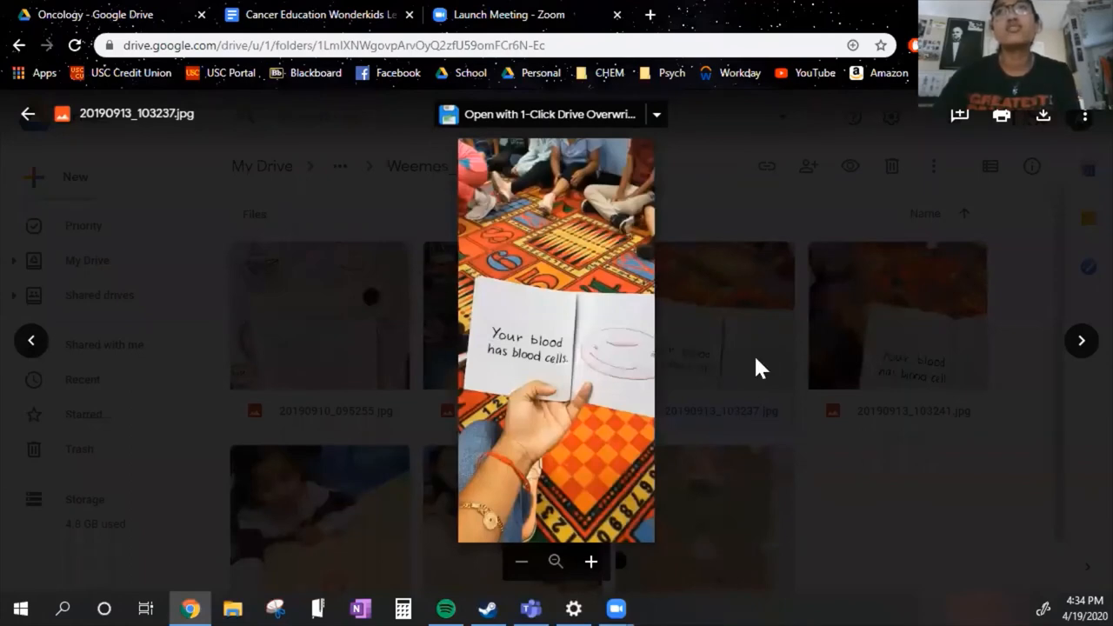
mouse_move(774, 177)
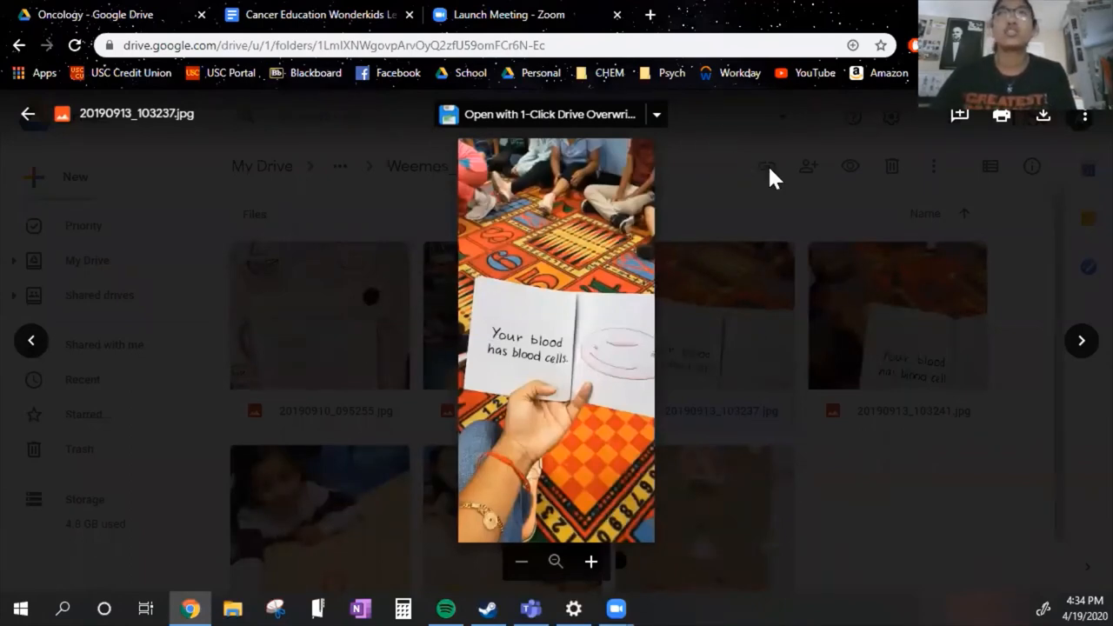
mouse_move(508, 202)
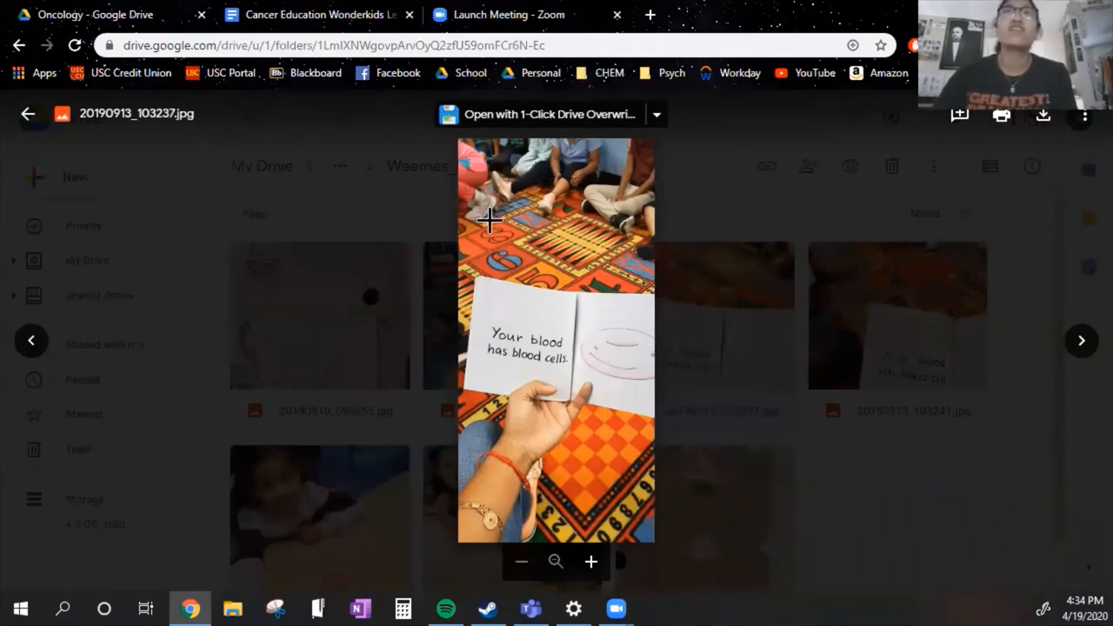
mouse_move(352, 311)
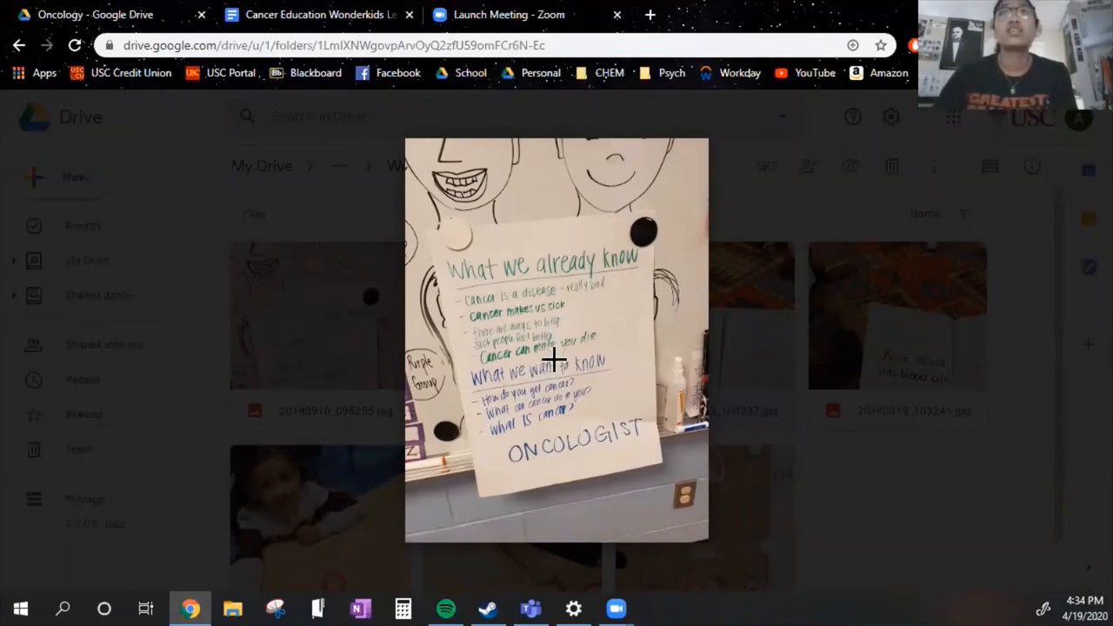
mouse_move(564, 344)
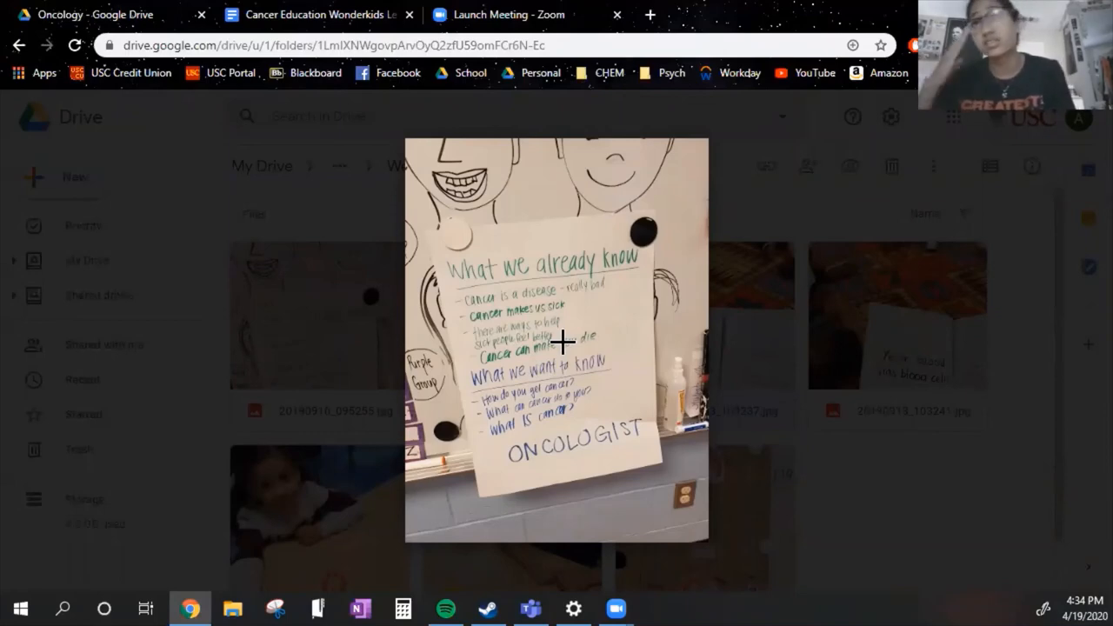
mouse_move(459, 387)
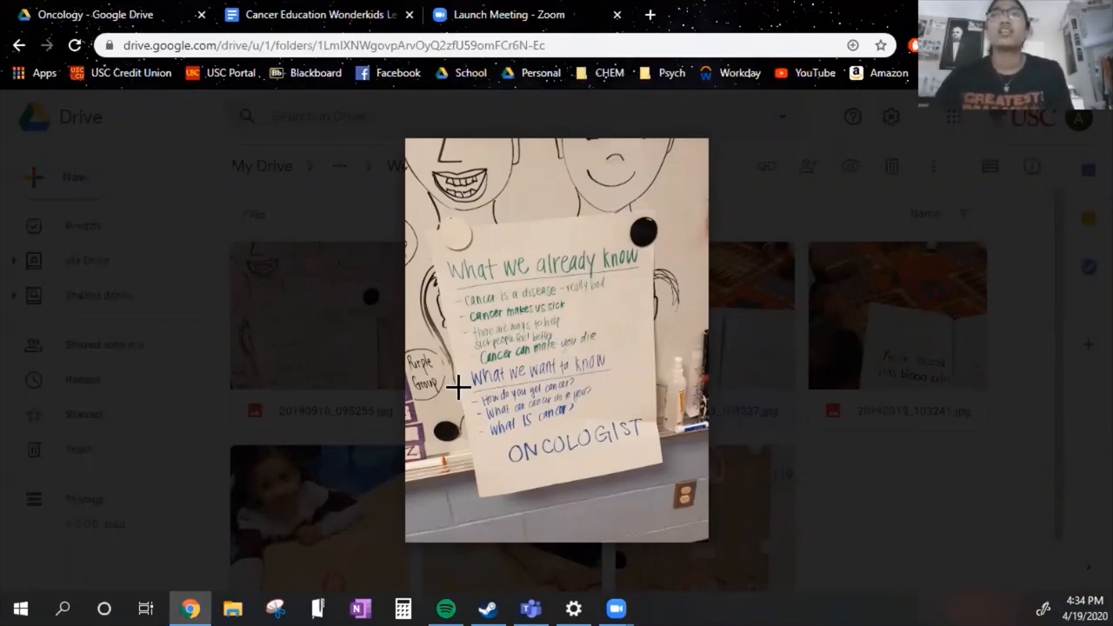
mouse_move(600, 374)
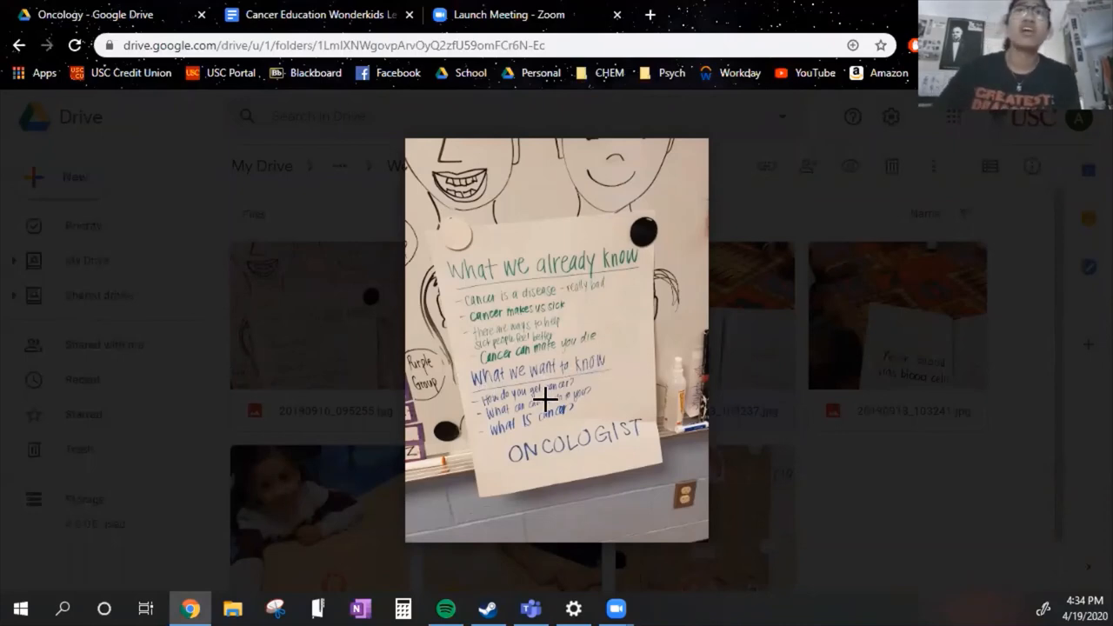
mouse_move(593, 414)
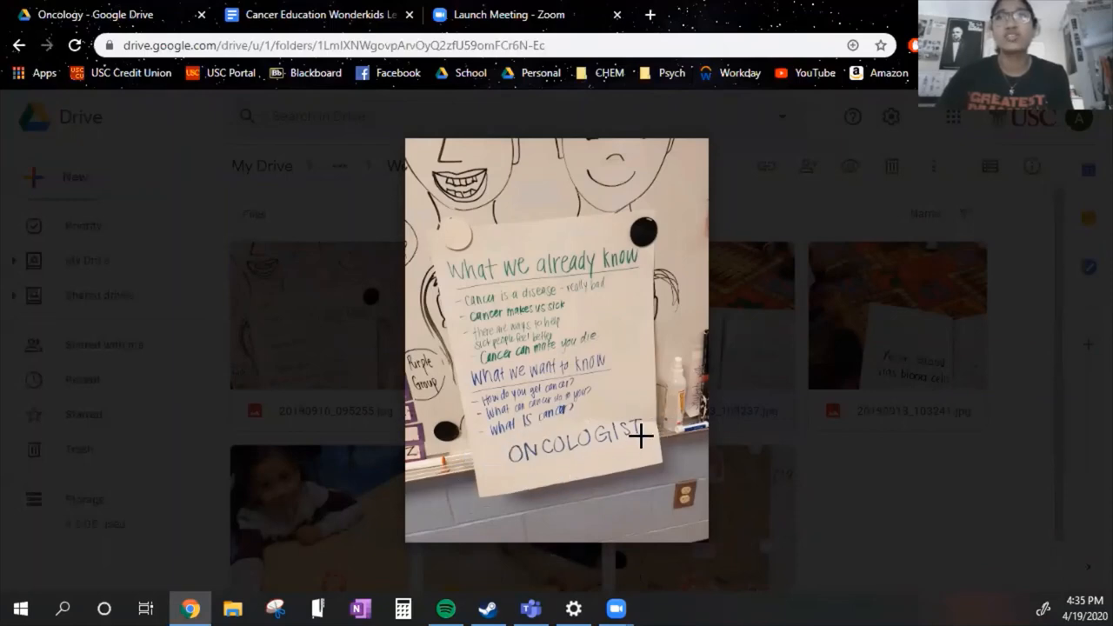
mouse_move(531, 426)
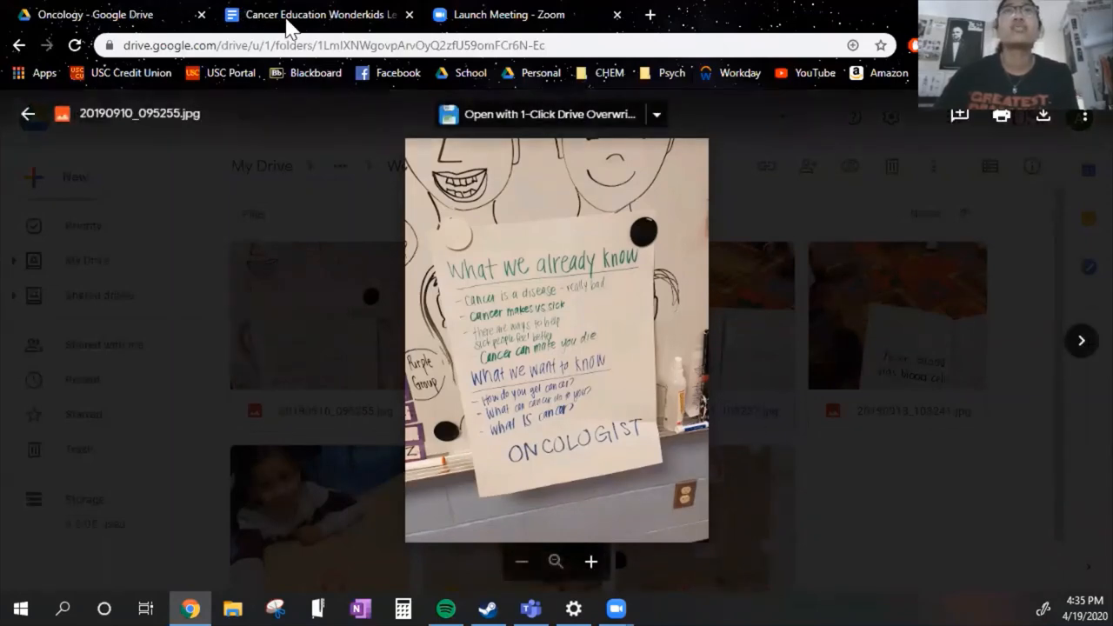
Return to the Cancer Education Wonderkids lesson plan and scroll through the procedure
left_click(313, 14)
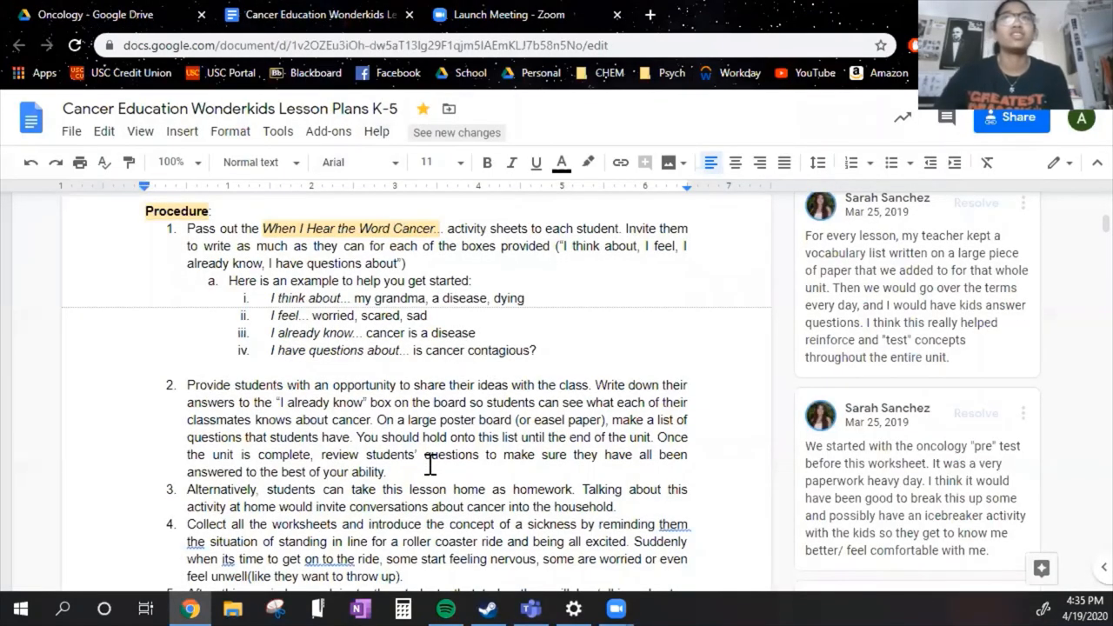
scroll("down", 3)
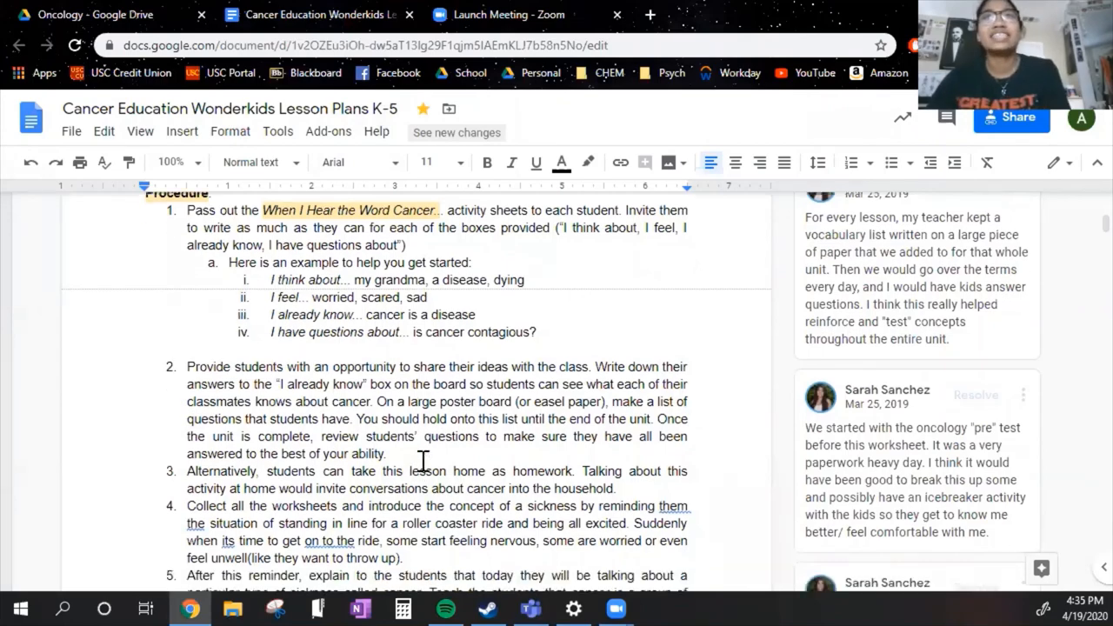
scroll("down", 3)
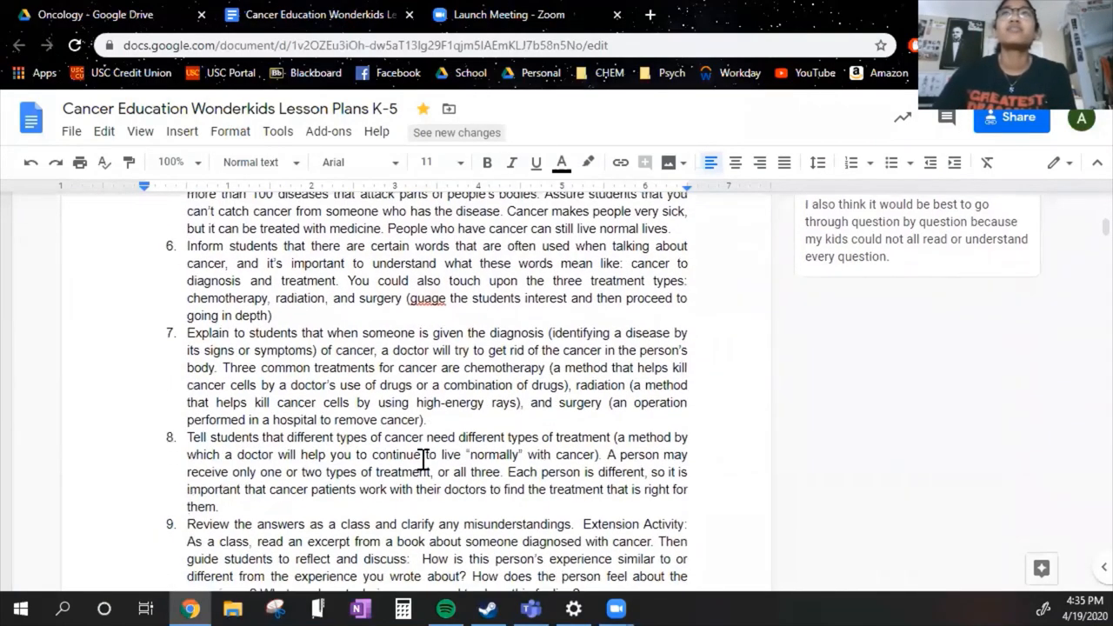